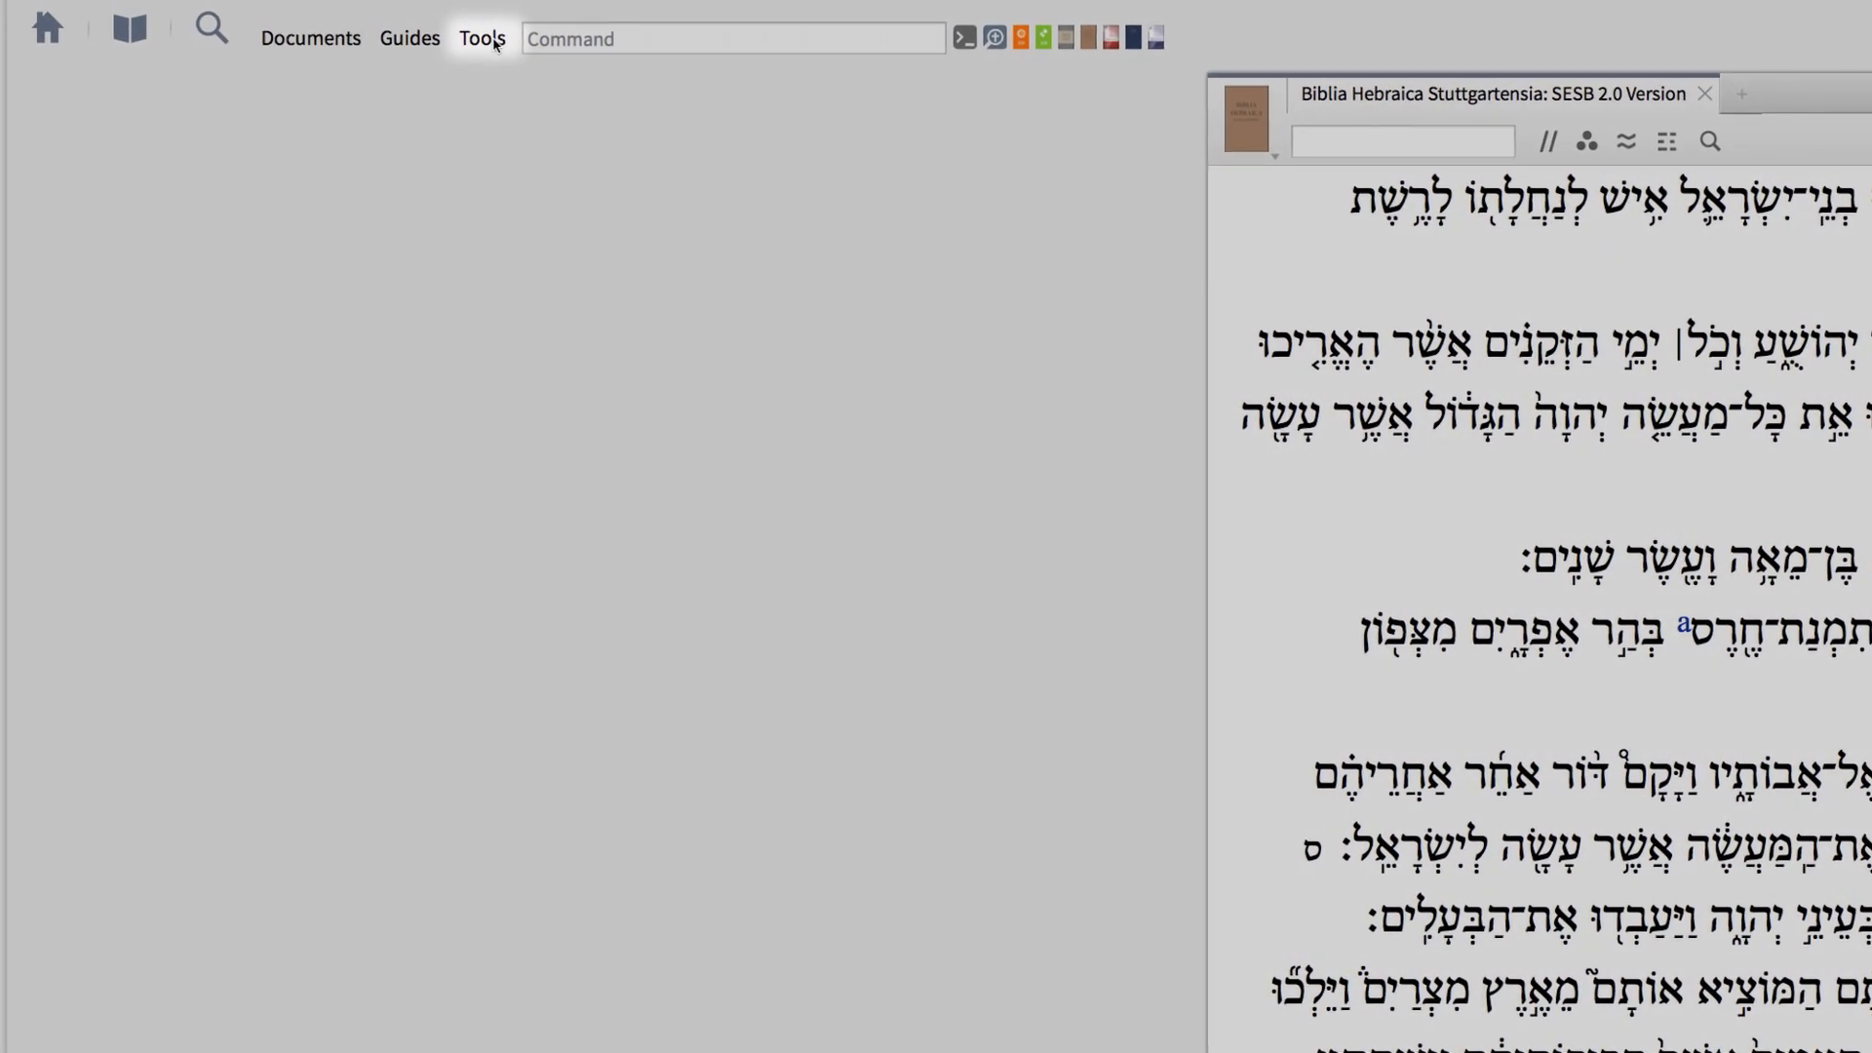
Open the Text Converter from the Tools menu's Interactive Media list
click(483, 38)
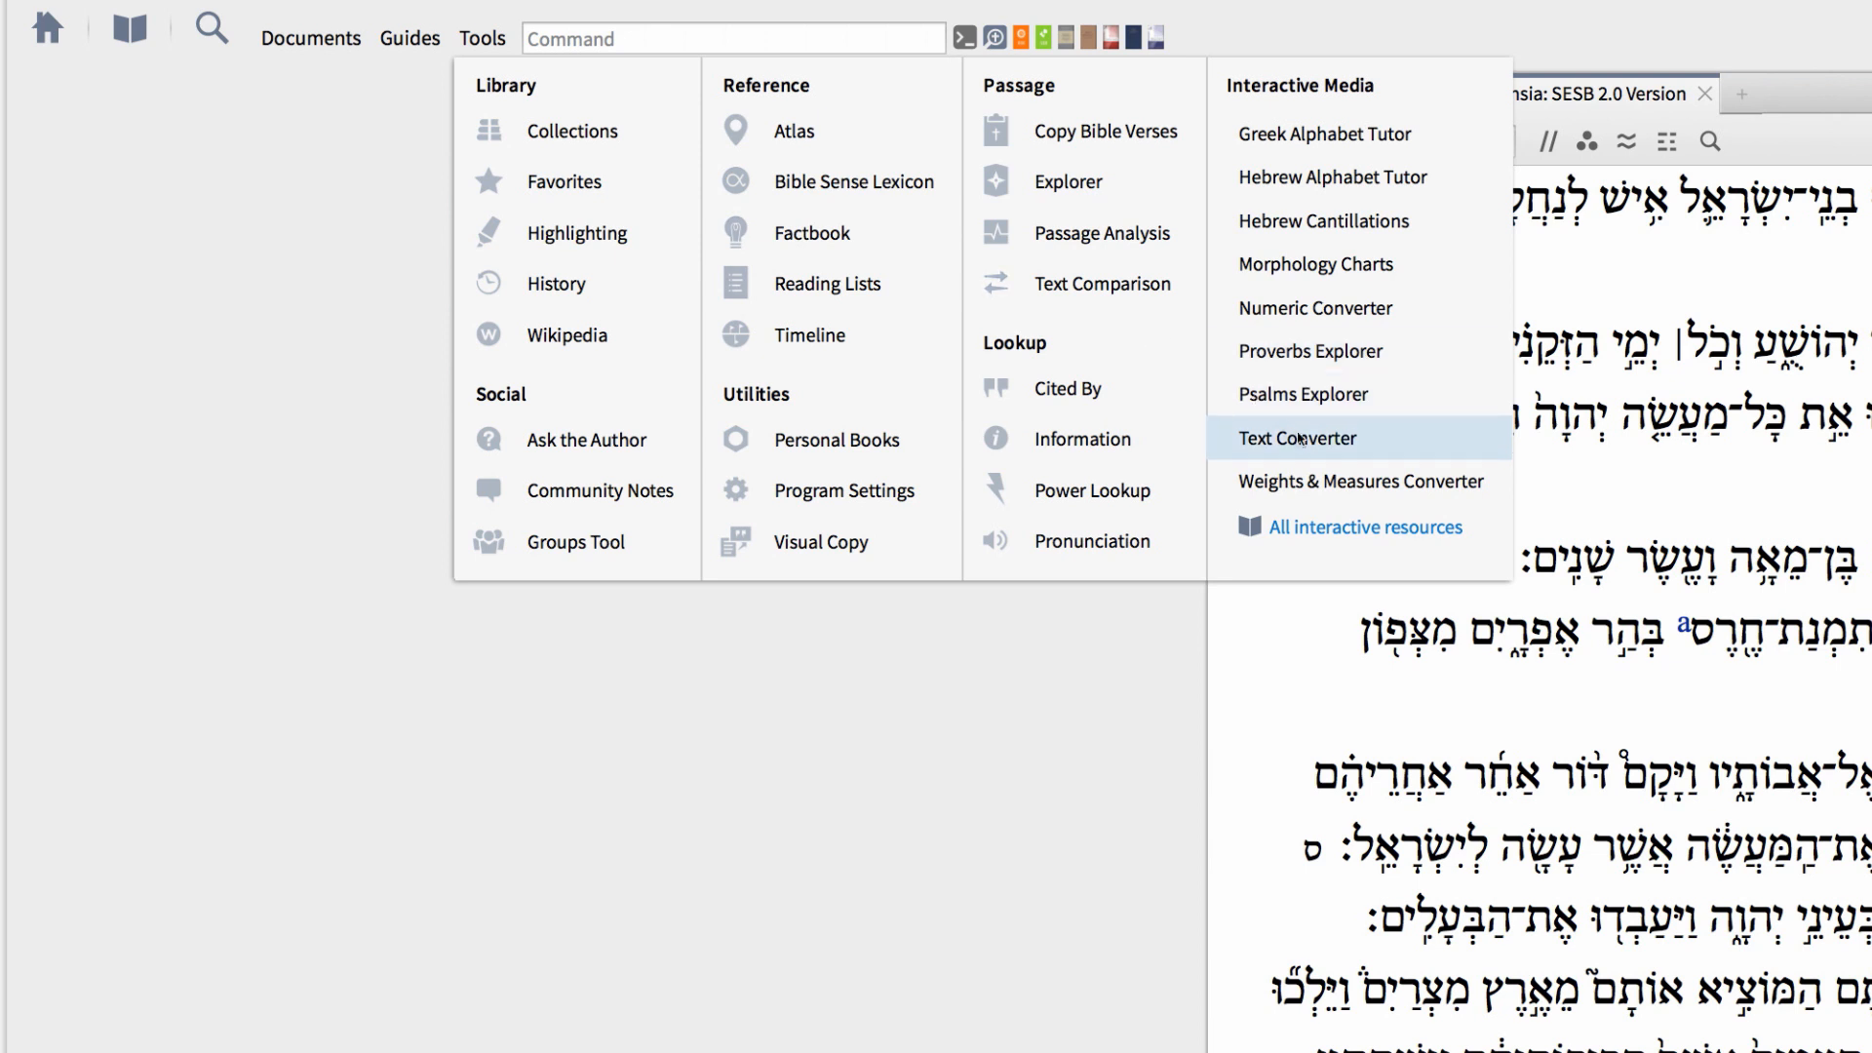
click(1297, 438)
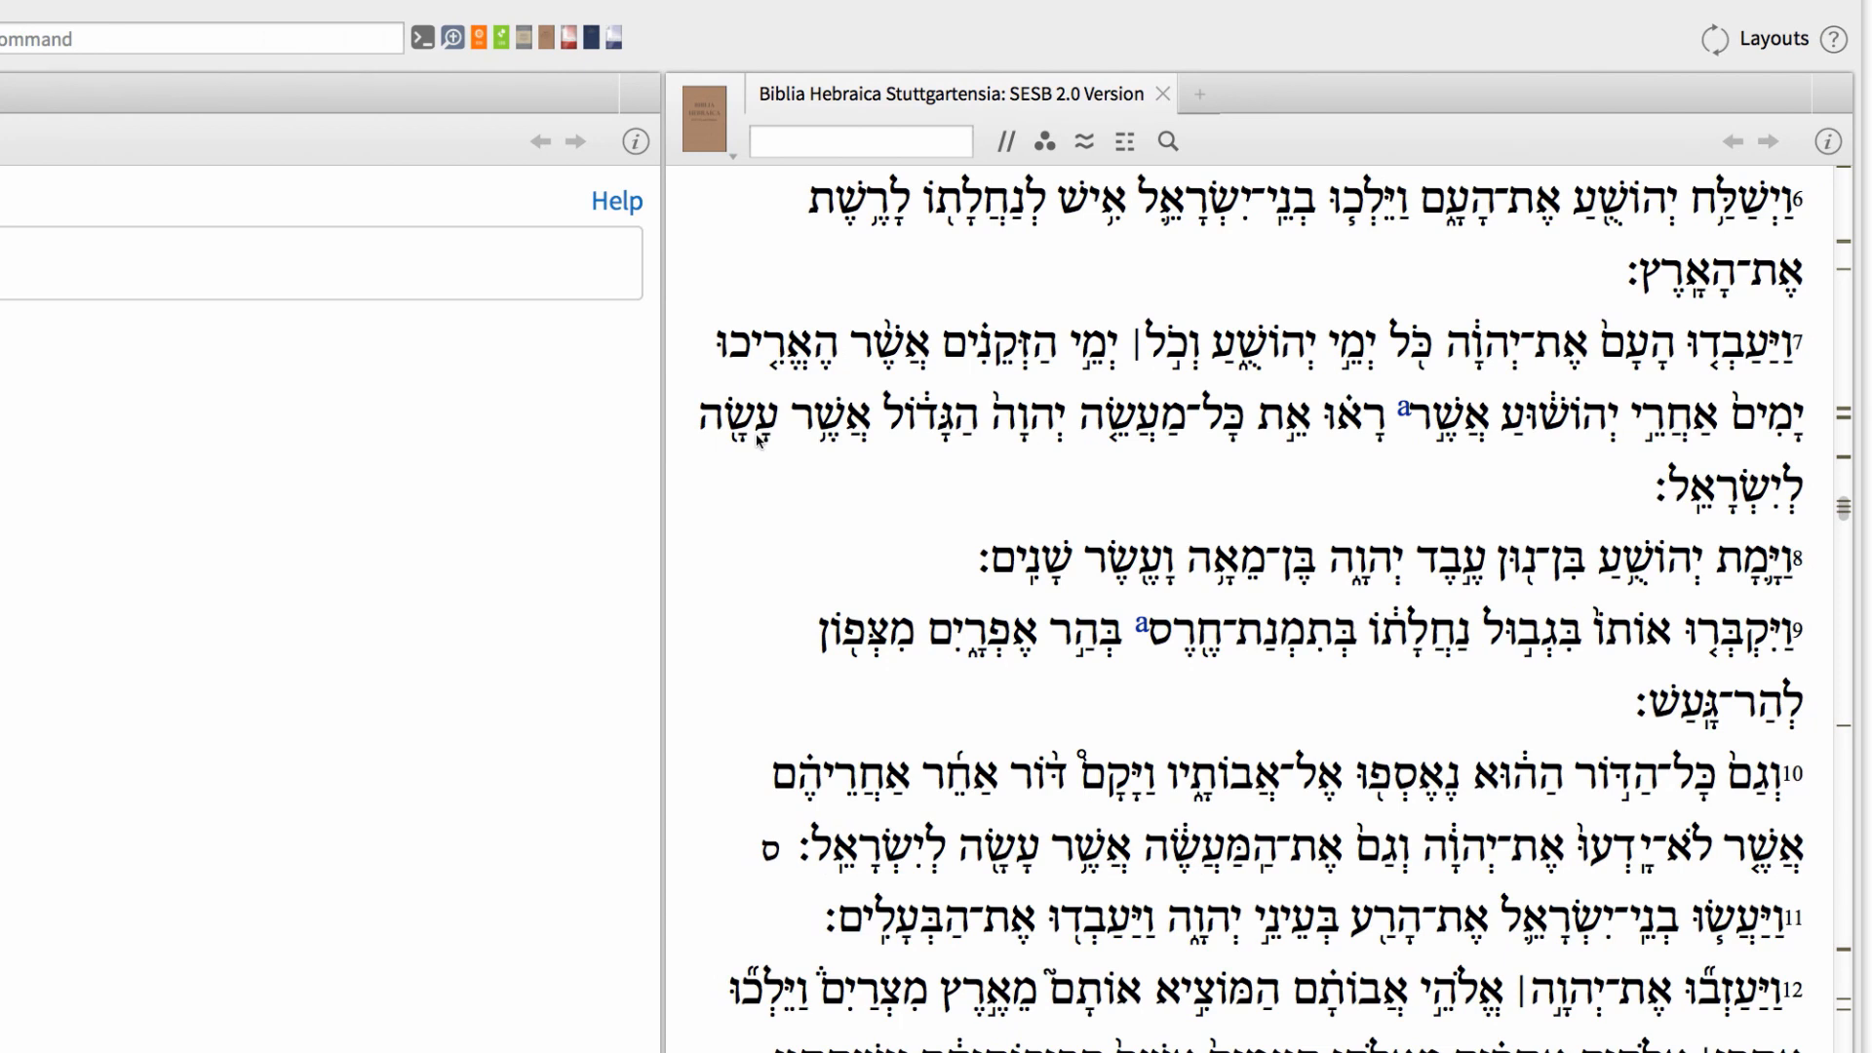
mouse_move(1488, 572)
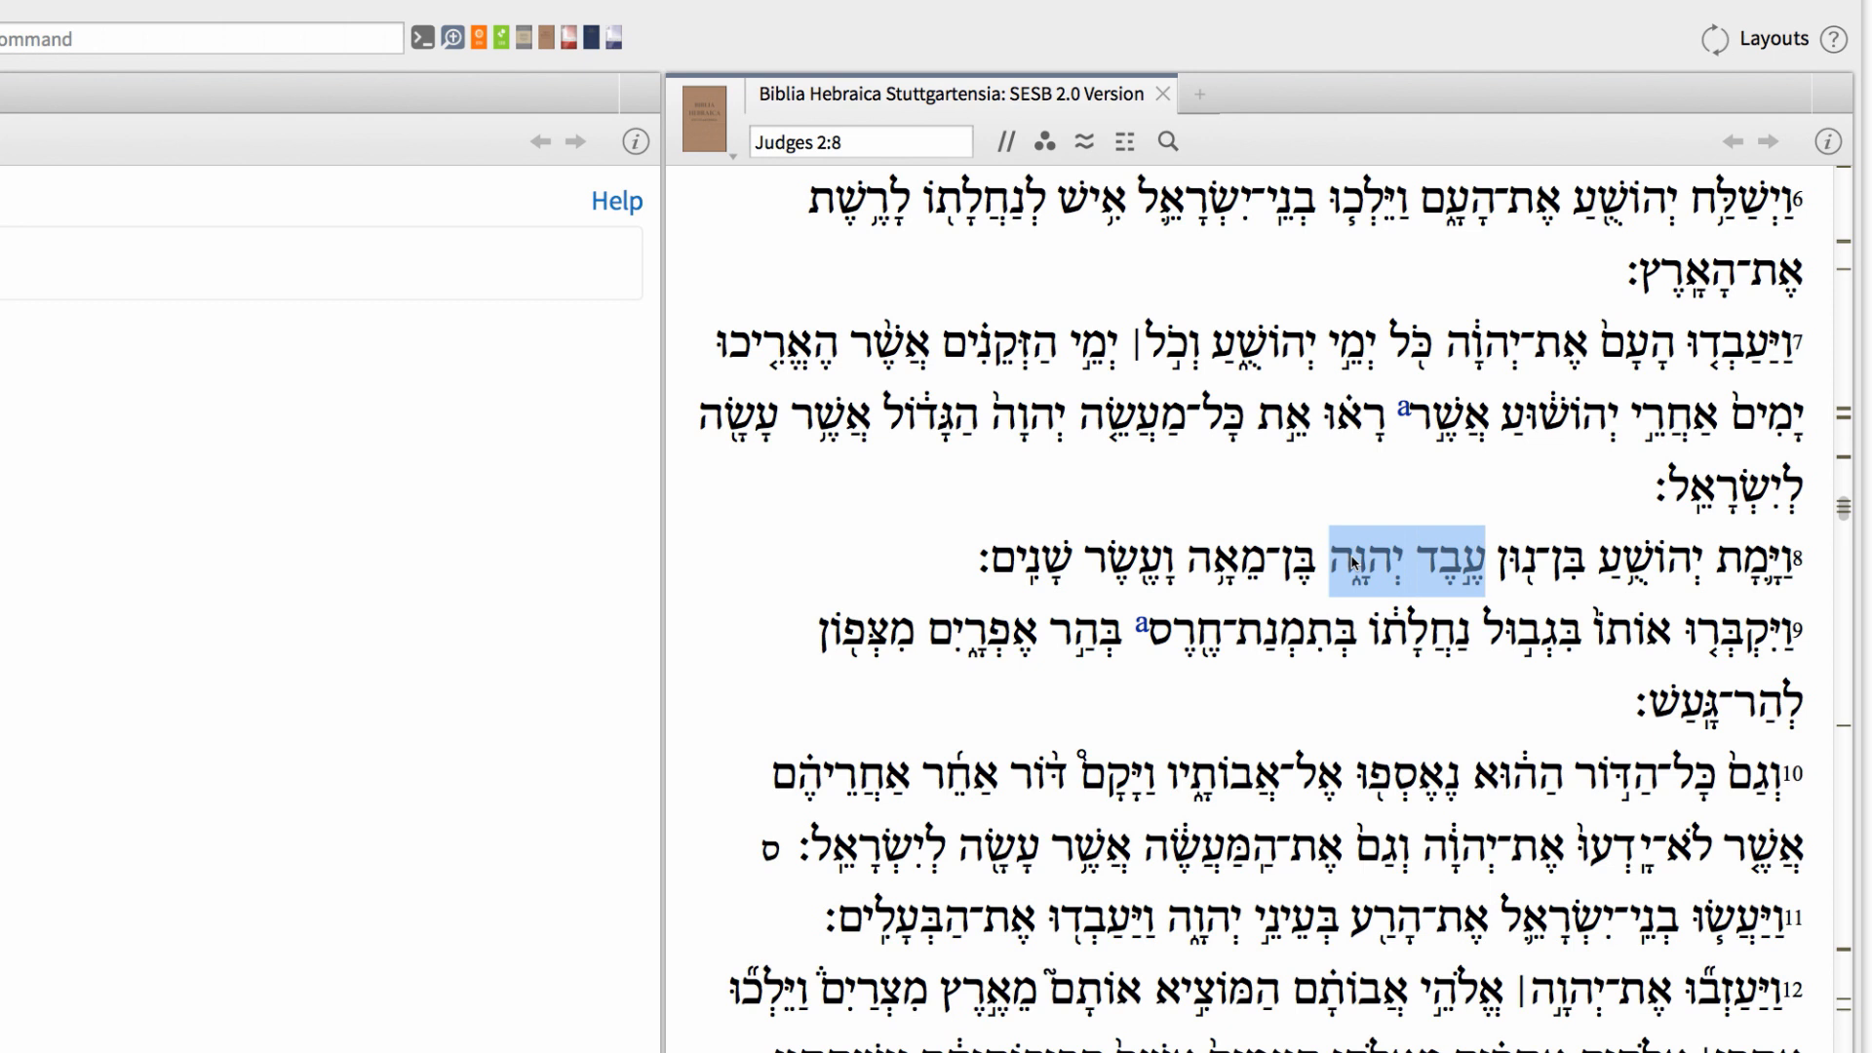
mouse_move(1275, 509)
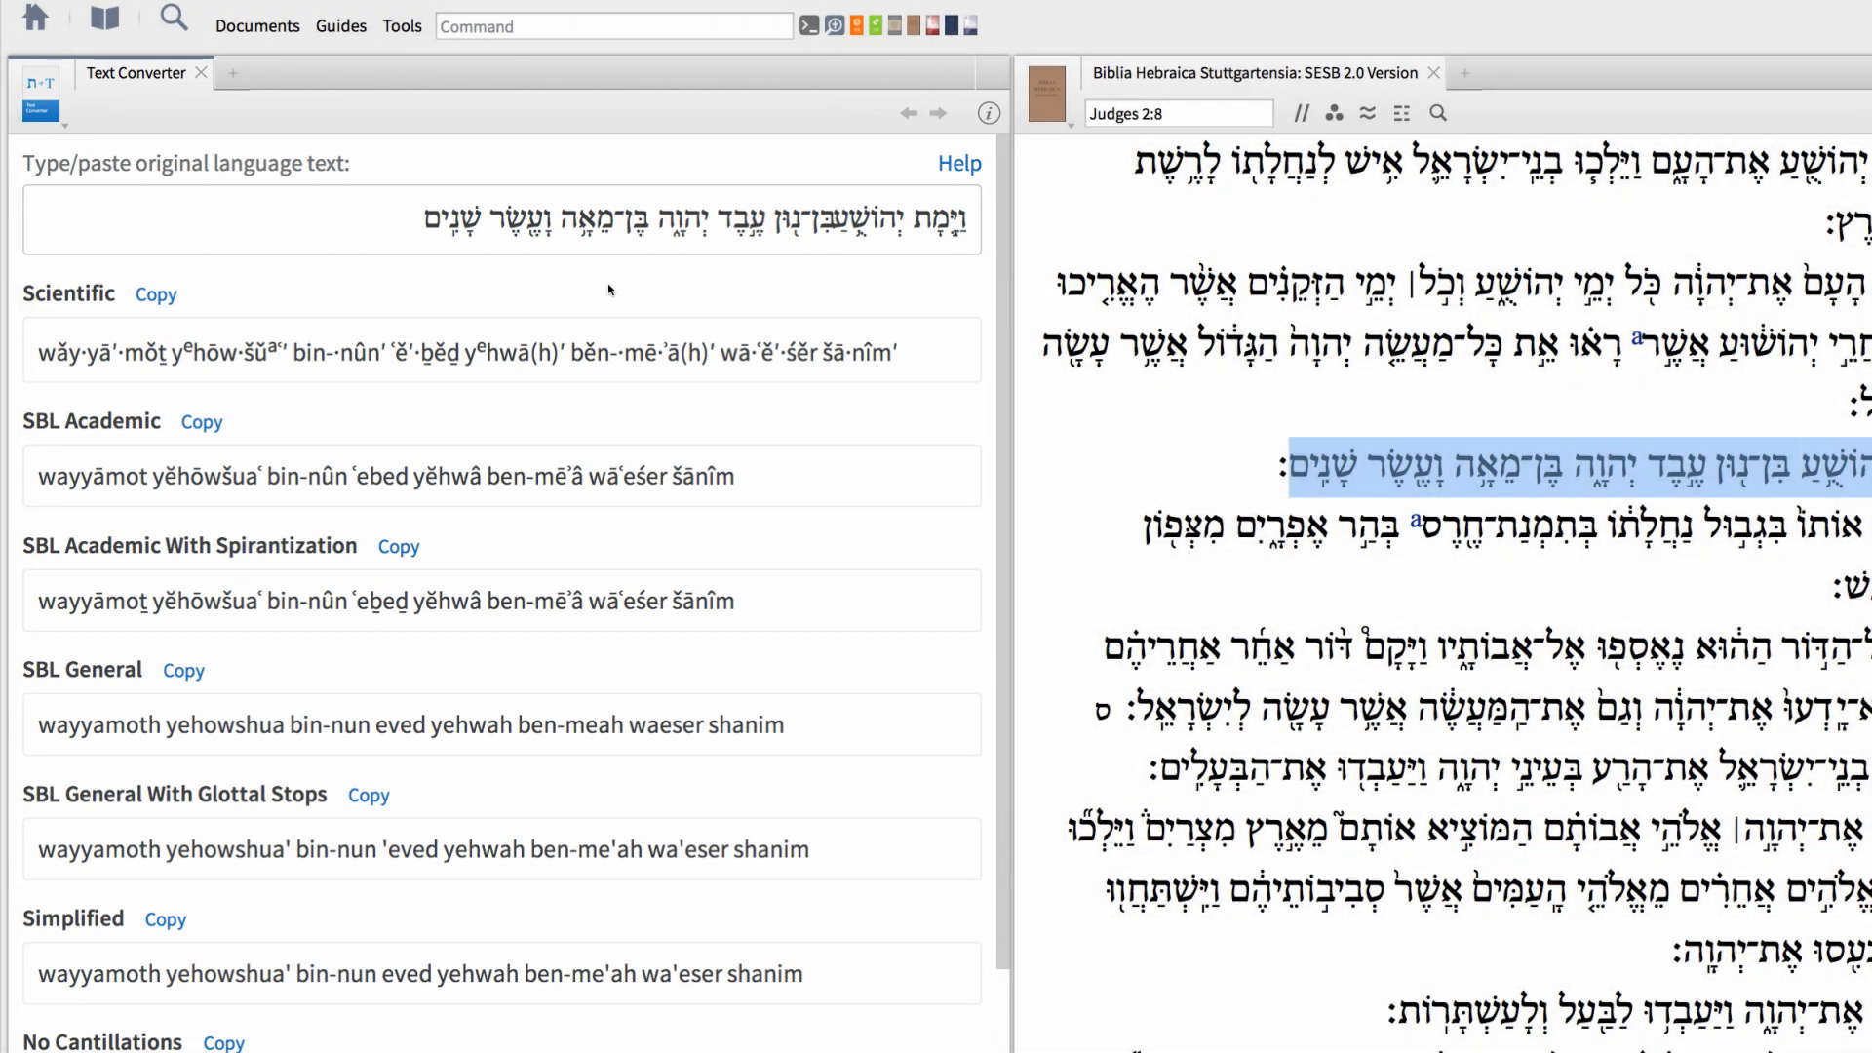
mouse_move(997, 393)
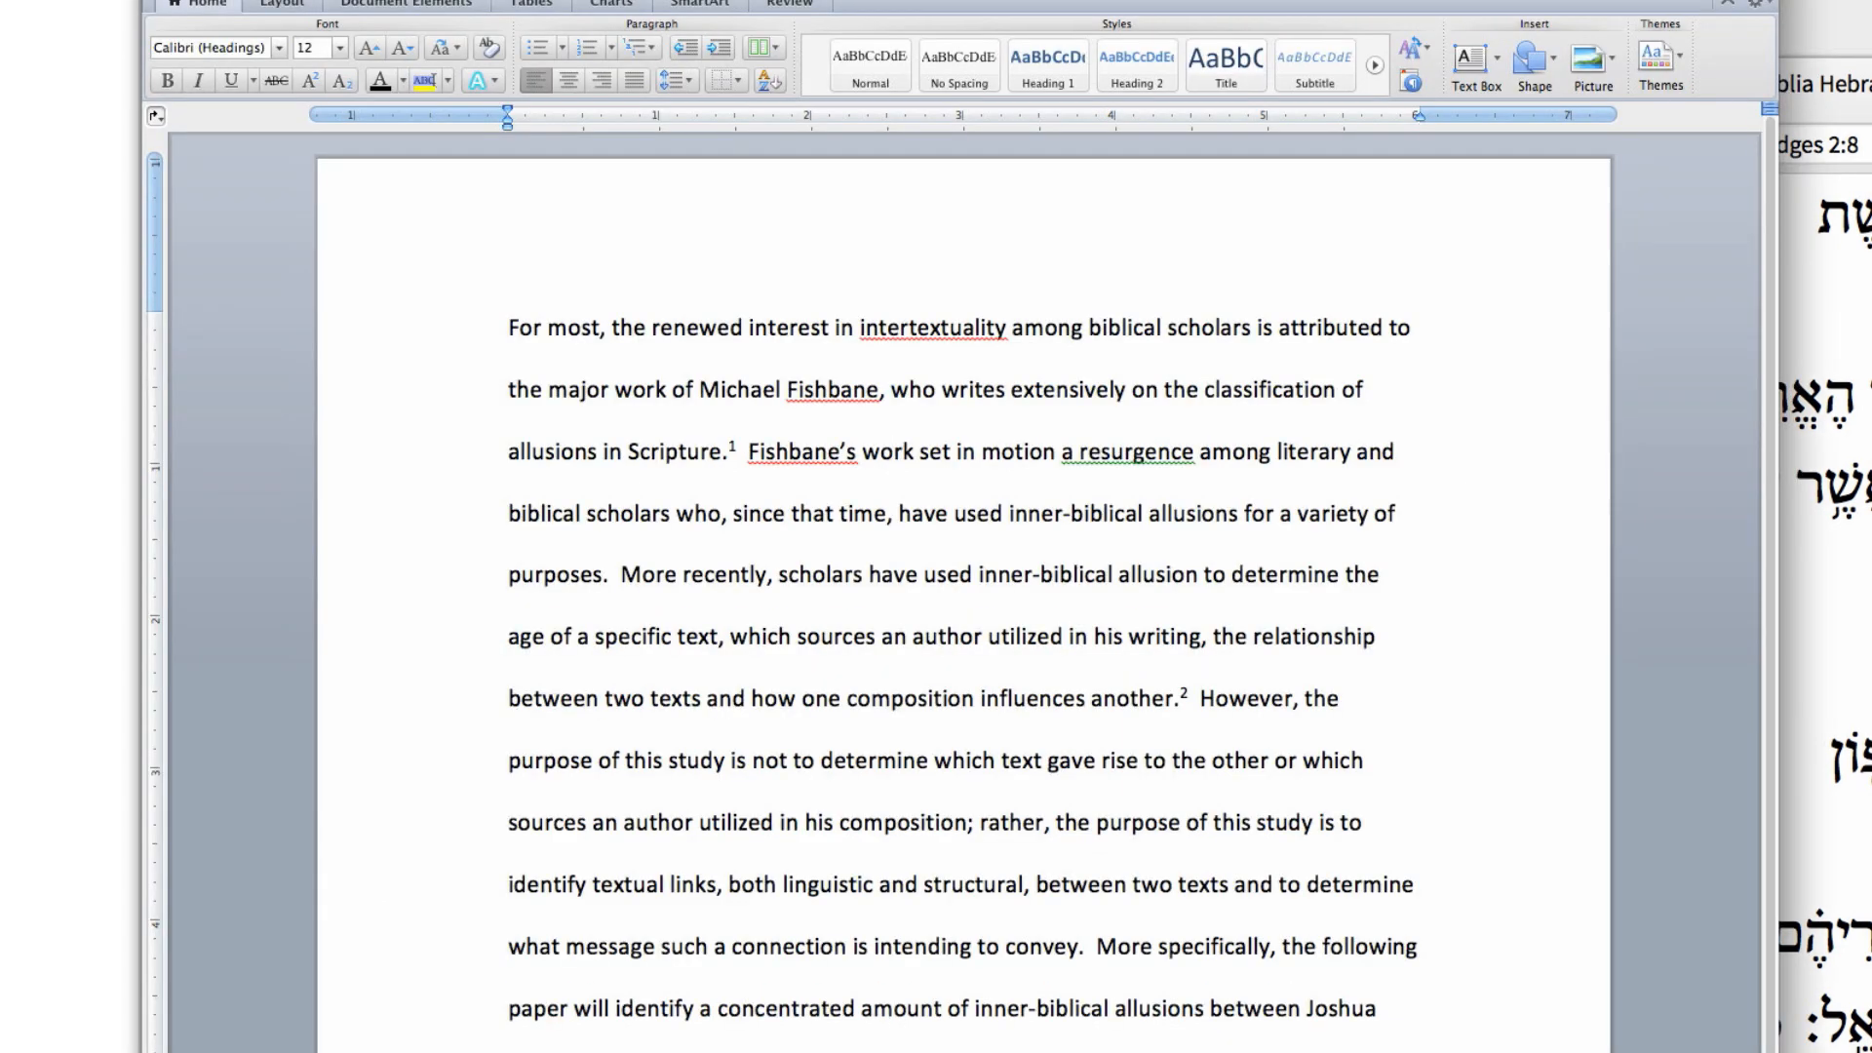
Replace the converter input with the single word עֶבֶד to get ʿebed and eved
scroll(down, 3)
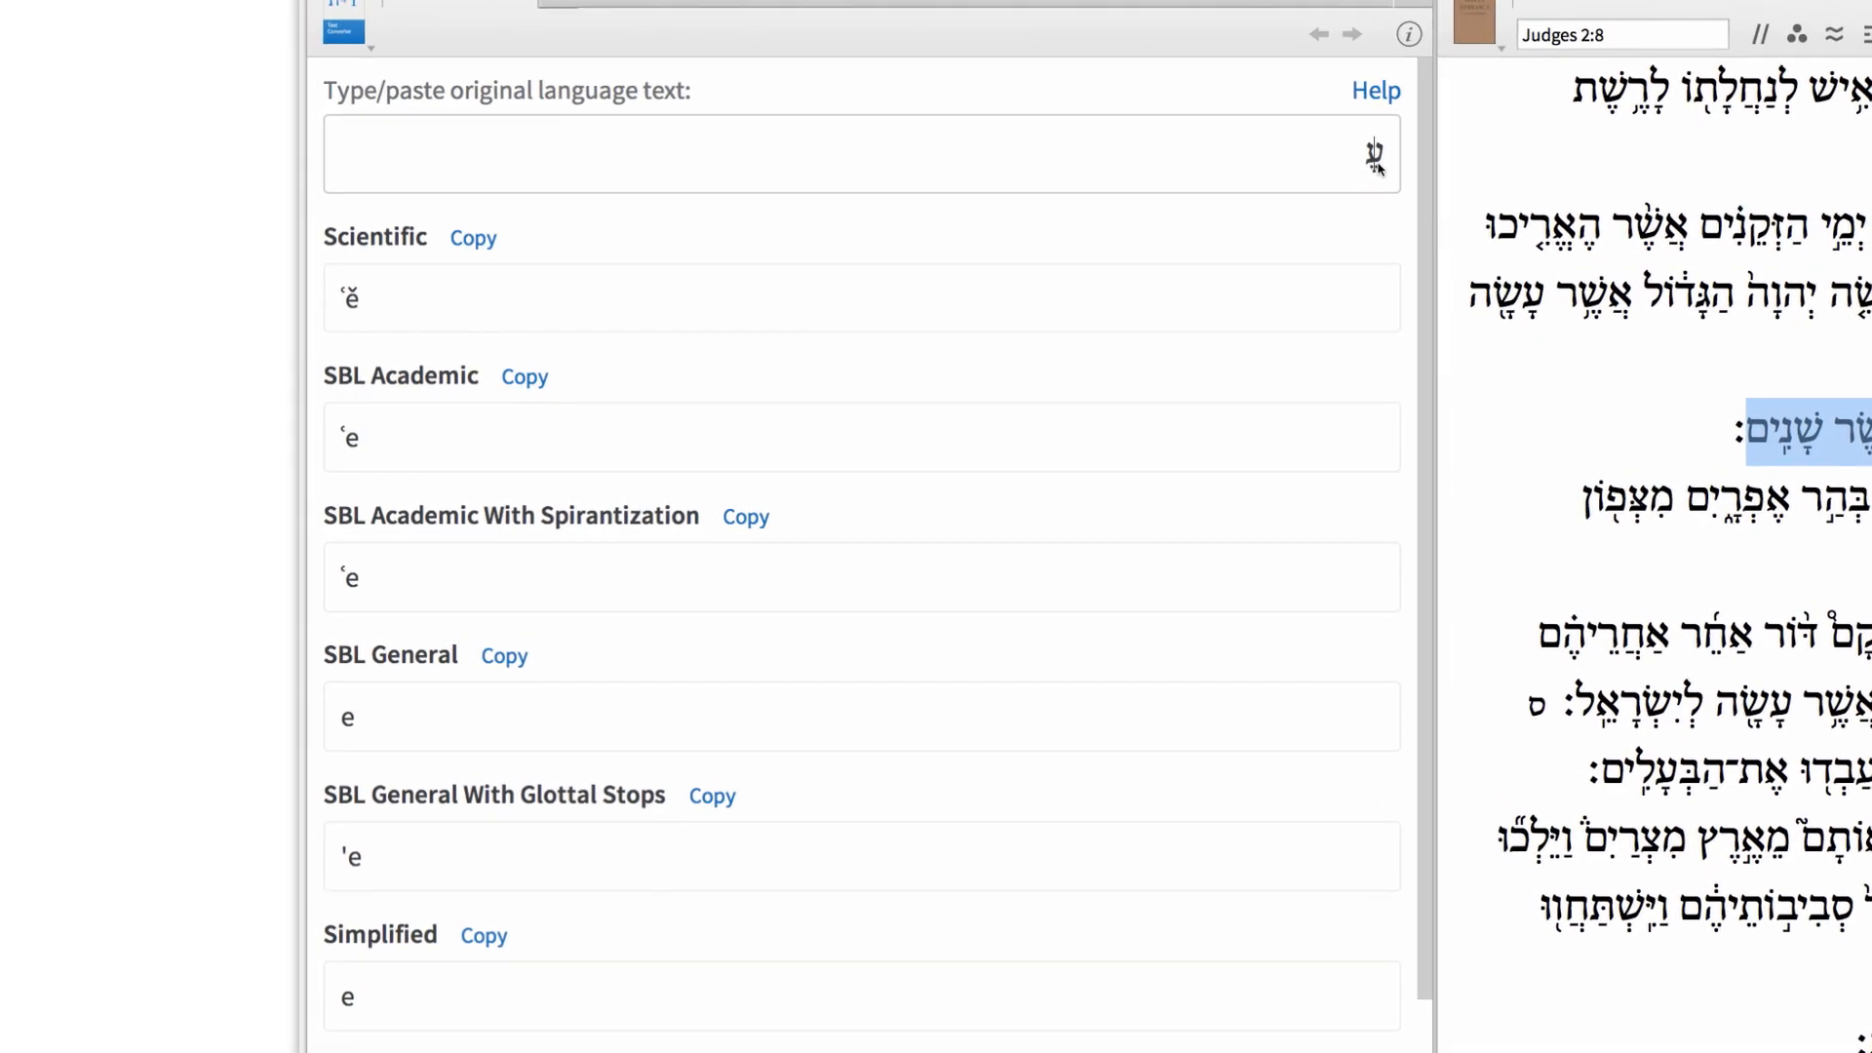
text(עֶבֶד)
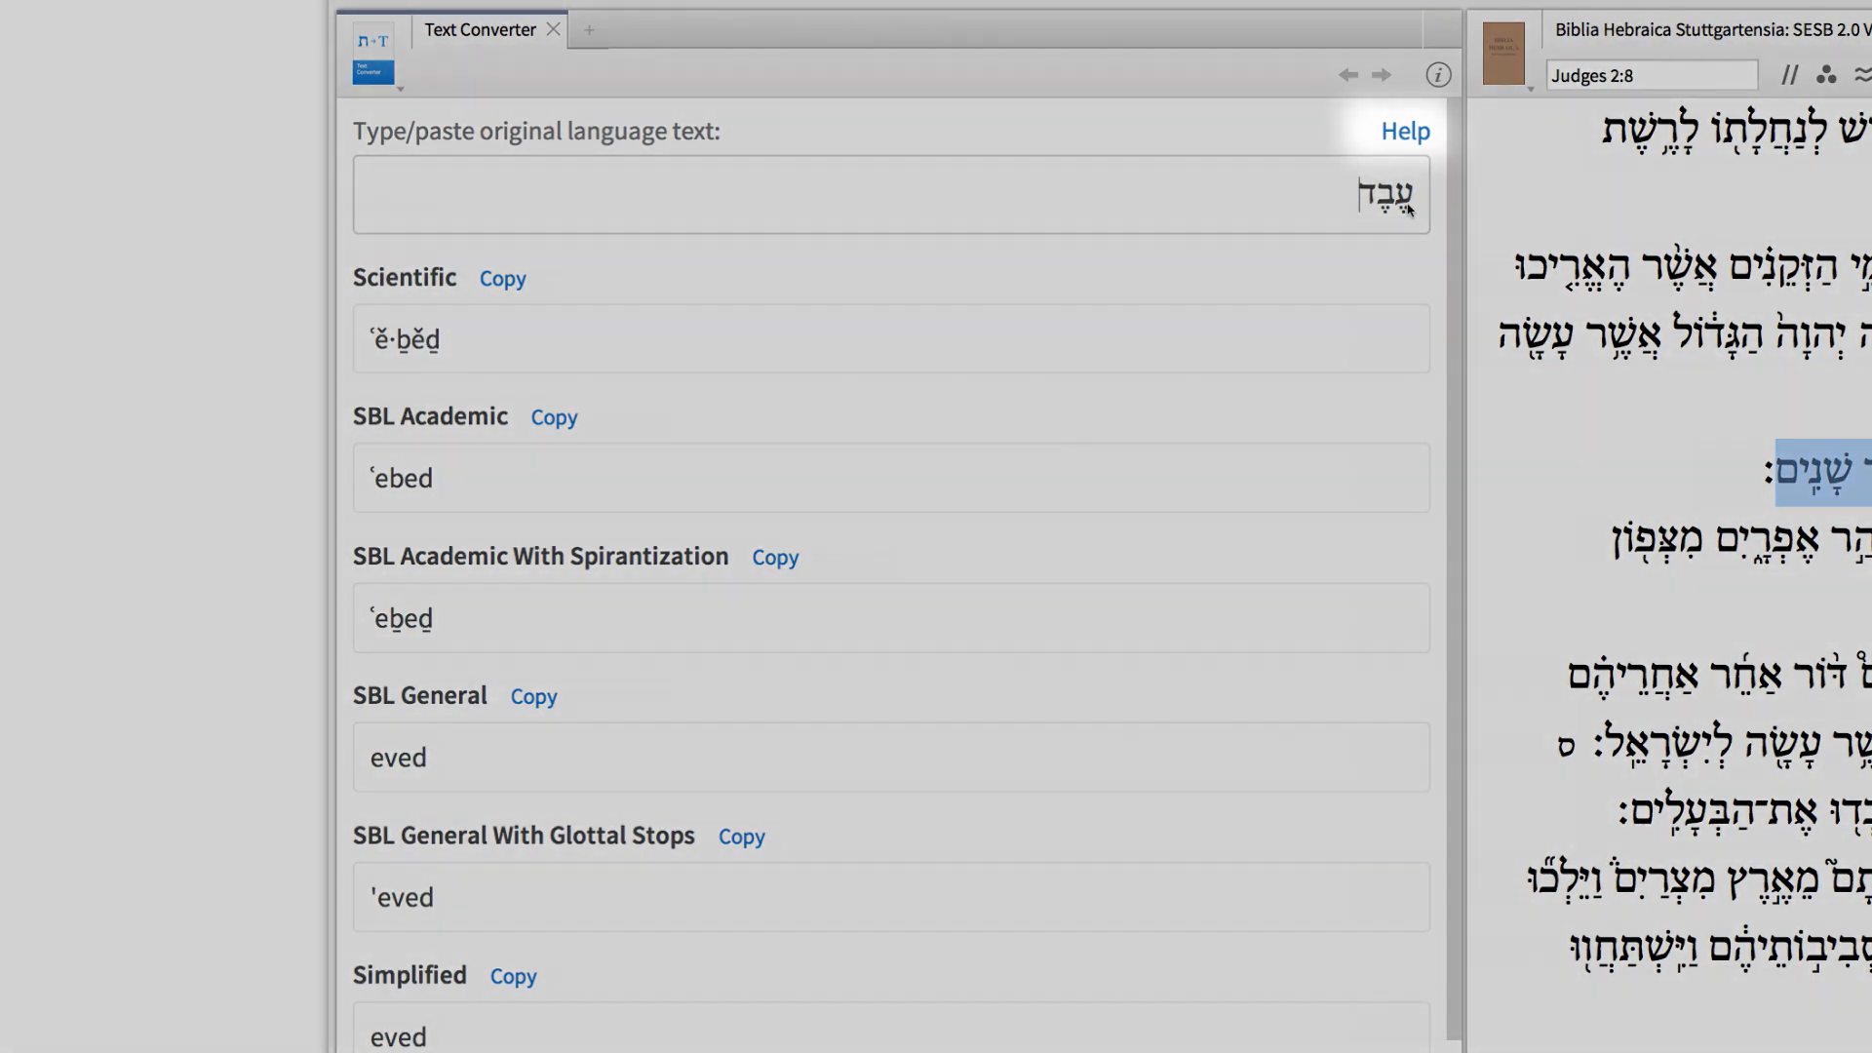
Open the Text Converter help and scroll to the Hebrew Formats descriptions
click(1405, 132)
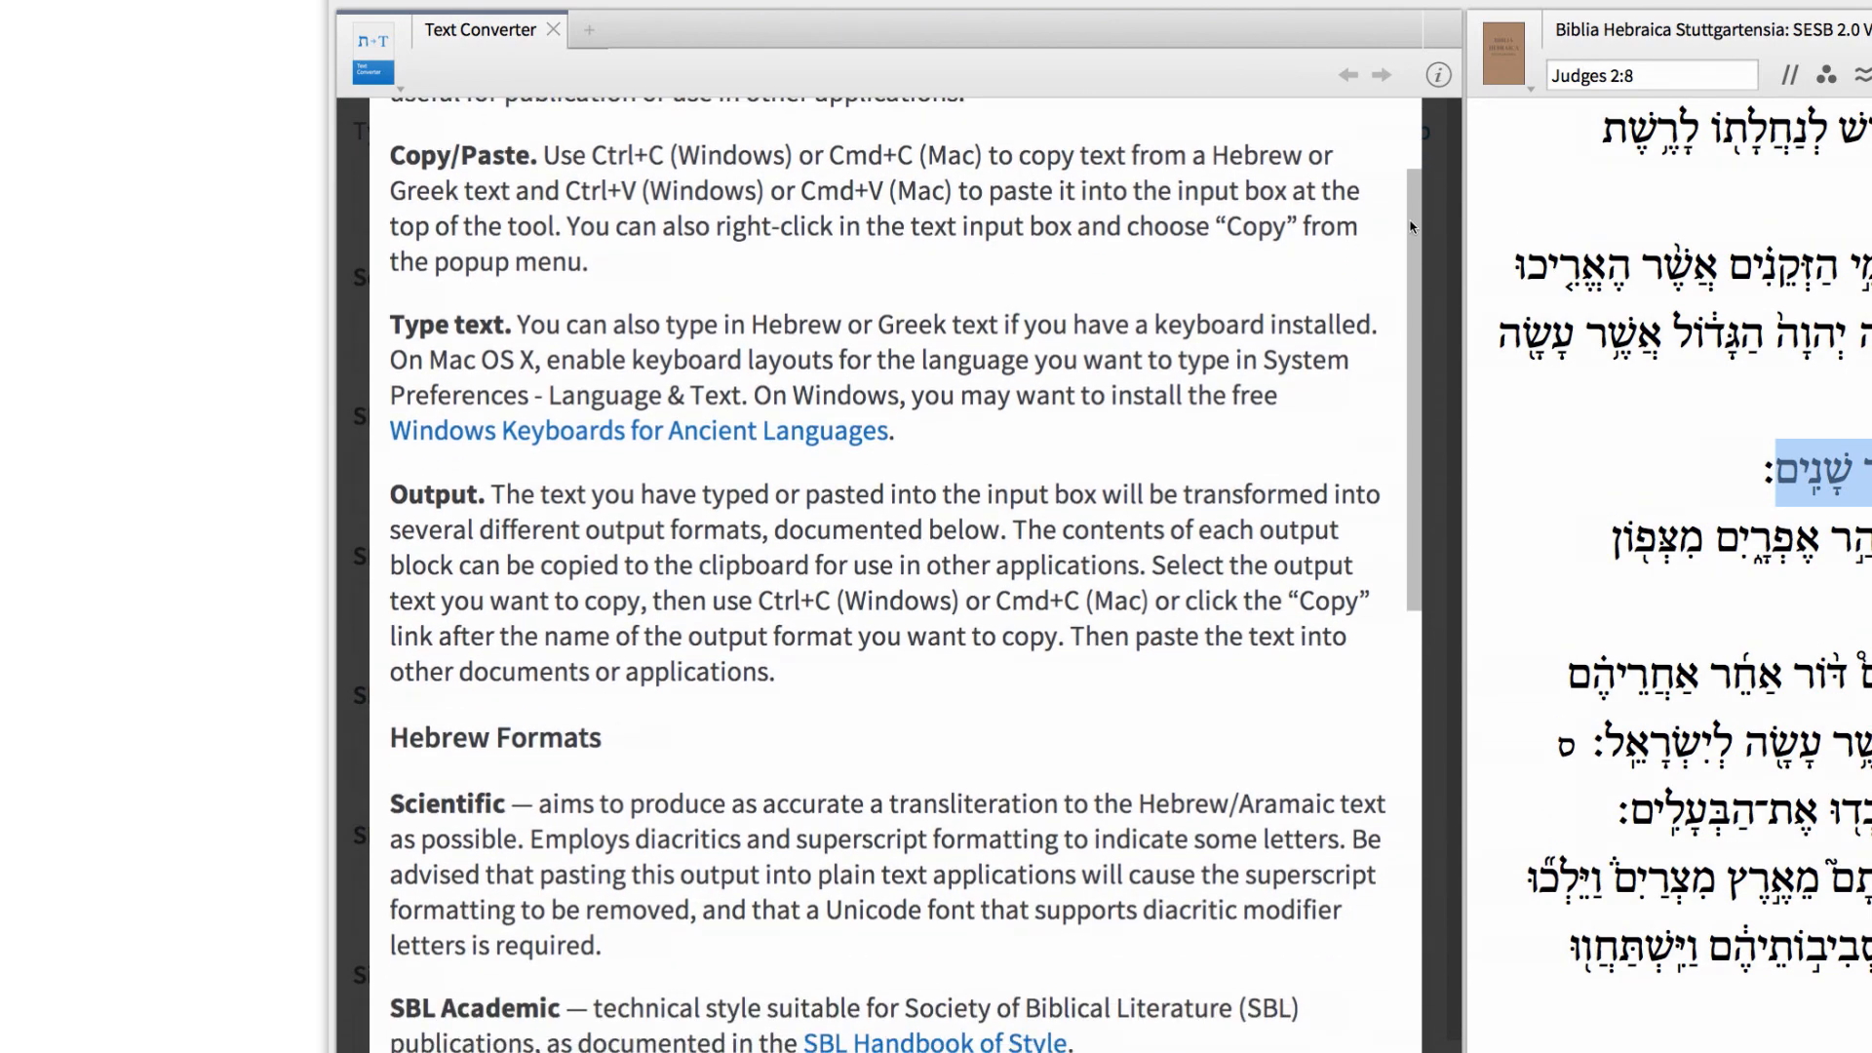
scroll(down, 3)
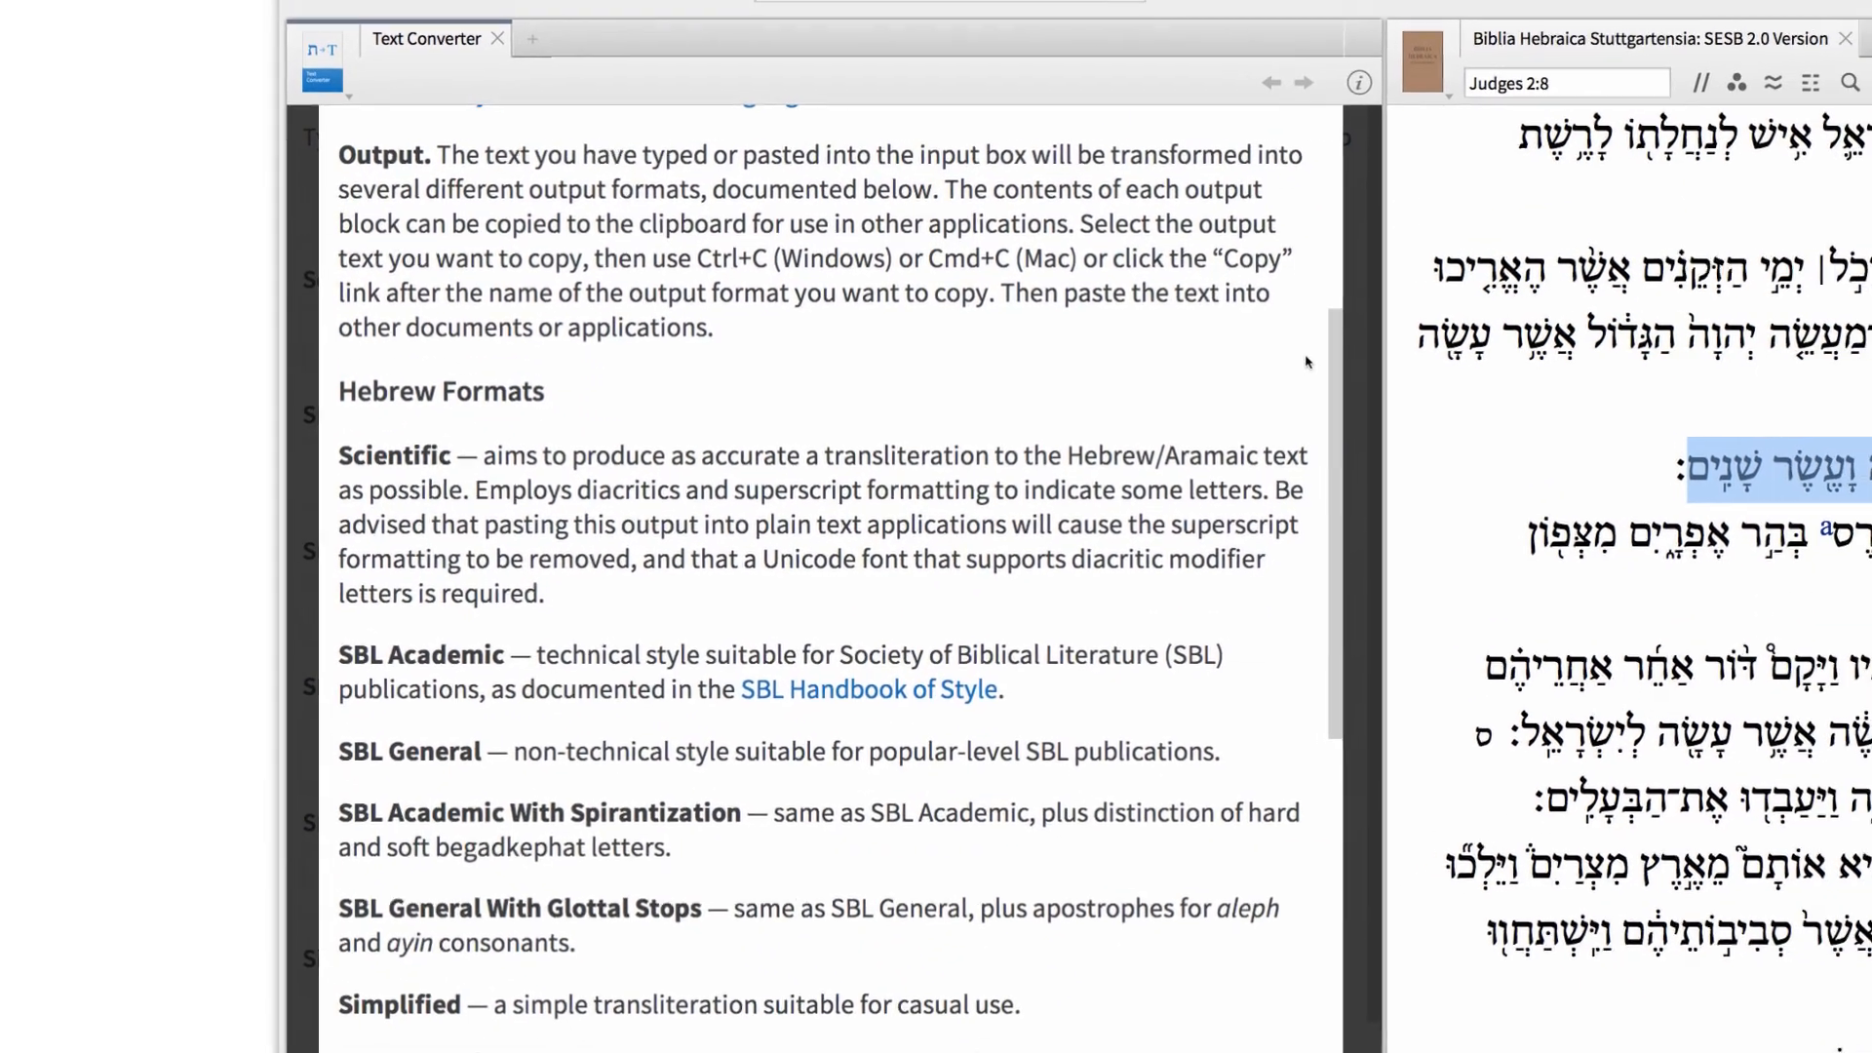